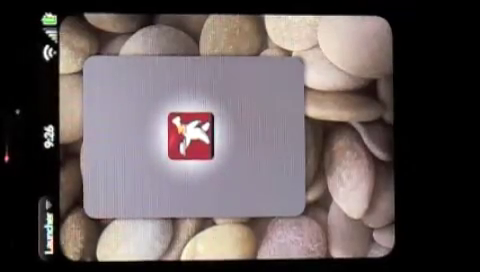
- Launch What's for Dinner Premium from its home-screen icon
{"action": "left_click", "coordinate": [190, 136]}
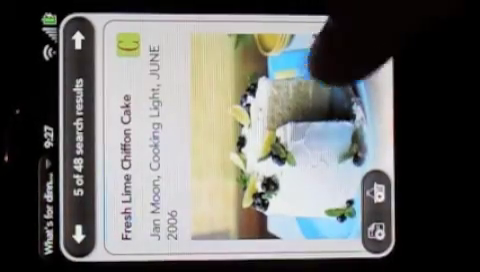
{"action": "scroll", "scroll_direction": "left", "scroll_amount": 3}
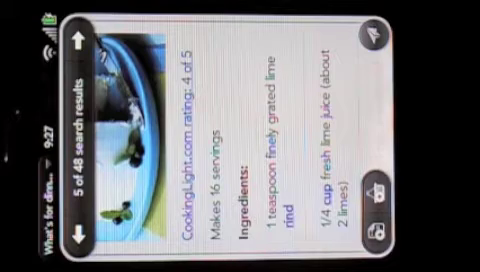
{"action": "scroll", "scroll_direction": "down", "scroll_amount": 3}
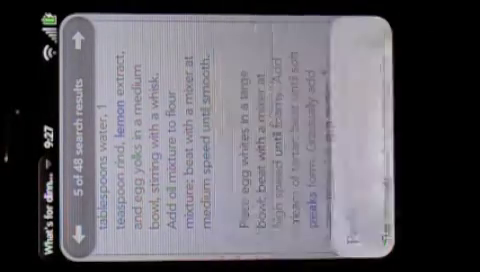
{"action": "scroll", "scroll_direction": "down", "scroll_amount": 3}
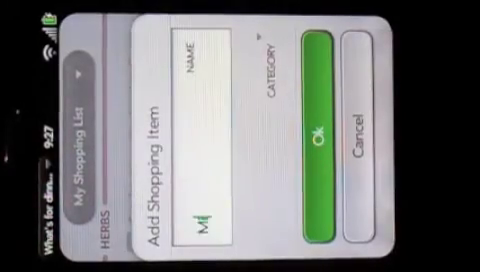
- Add Milk as a shopping item alongside the Fresh Lime Chiffon Cake ingredients
{"action": "type", "text": "ilk"}
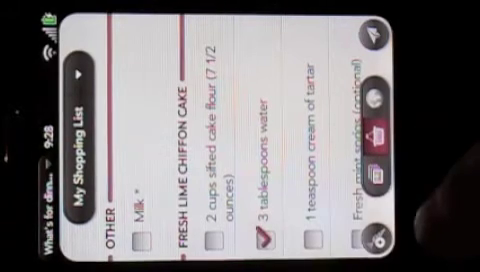
{"action": "scroll", "scroll_direction": "left", "scroll_amount": 3}
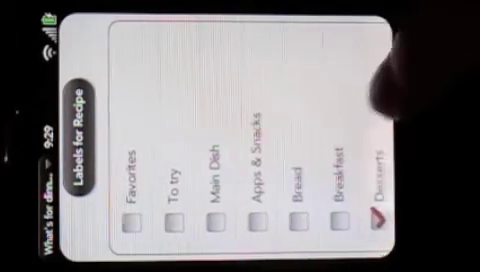
- Scroll through the labels list to reach the Desserts label for the recipe
{"action": "scroll", "scroll_direction": "right", "scroll_amount": 3}
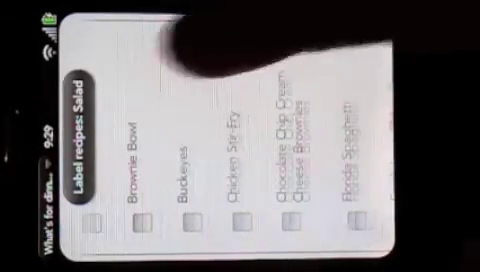
- Scroll the Salad label's recipe list to Pasta and Macaroni and Potato Salad
{"action": "scroll", "scroll_direction": "right", "scroll_amount": 3}
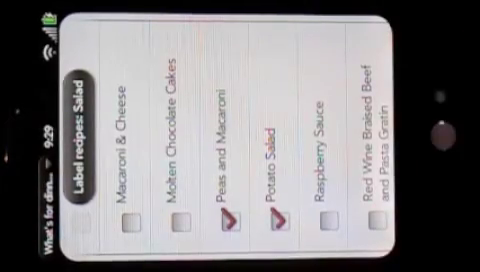